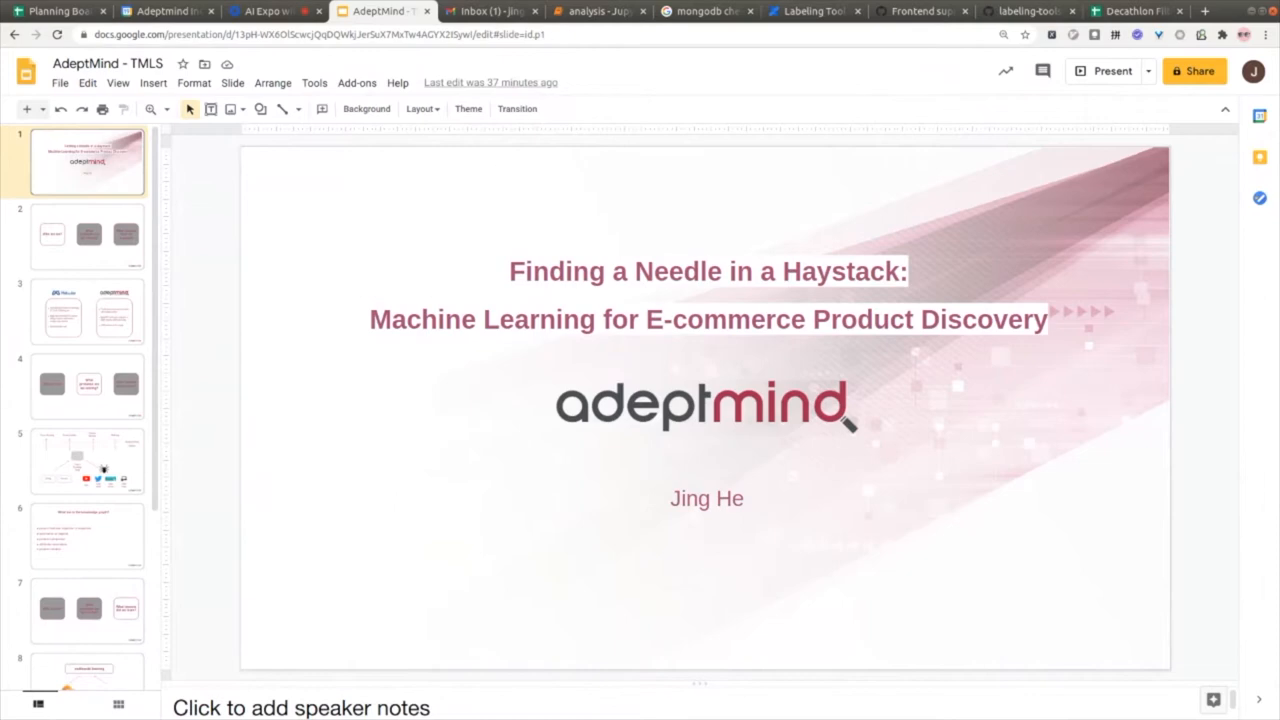
Move past the title slide to slide 4, the agenda highlighting 'What problems are we solving?'.
left_click(87, 311)
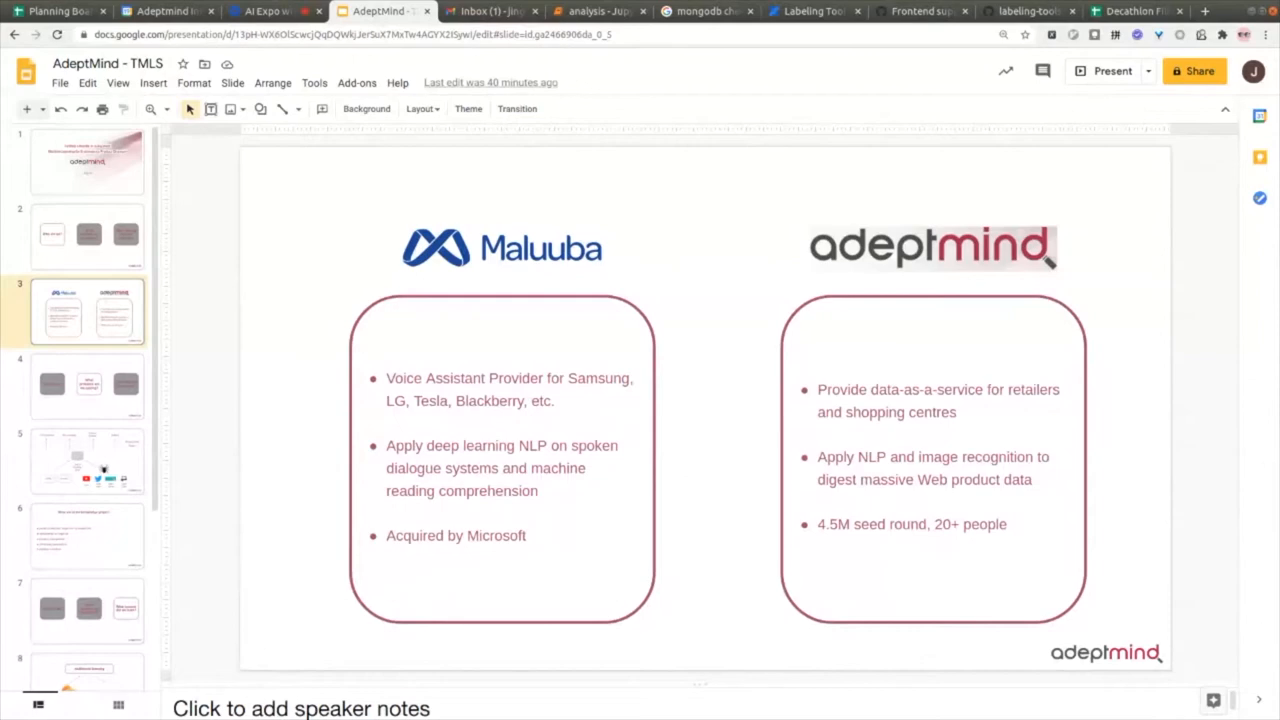
left_click(88, 386)
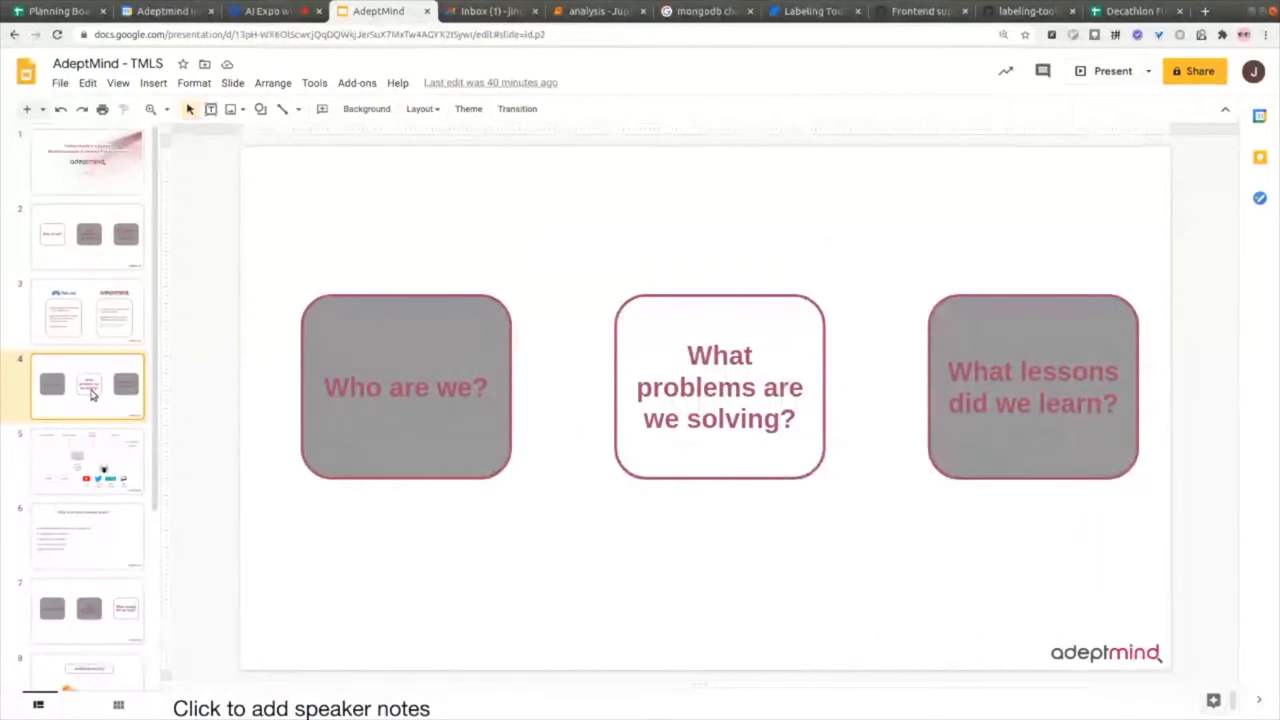
Display slide 5, the Product Knowledge Graph diagram of data sources.
left_click(87, 460)
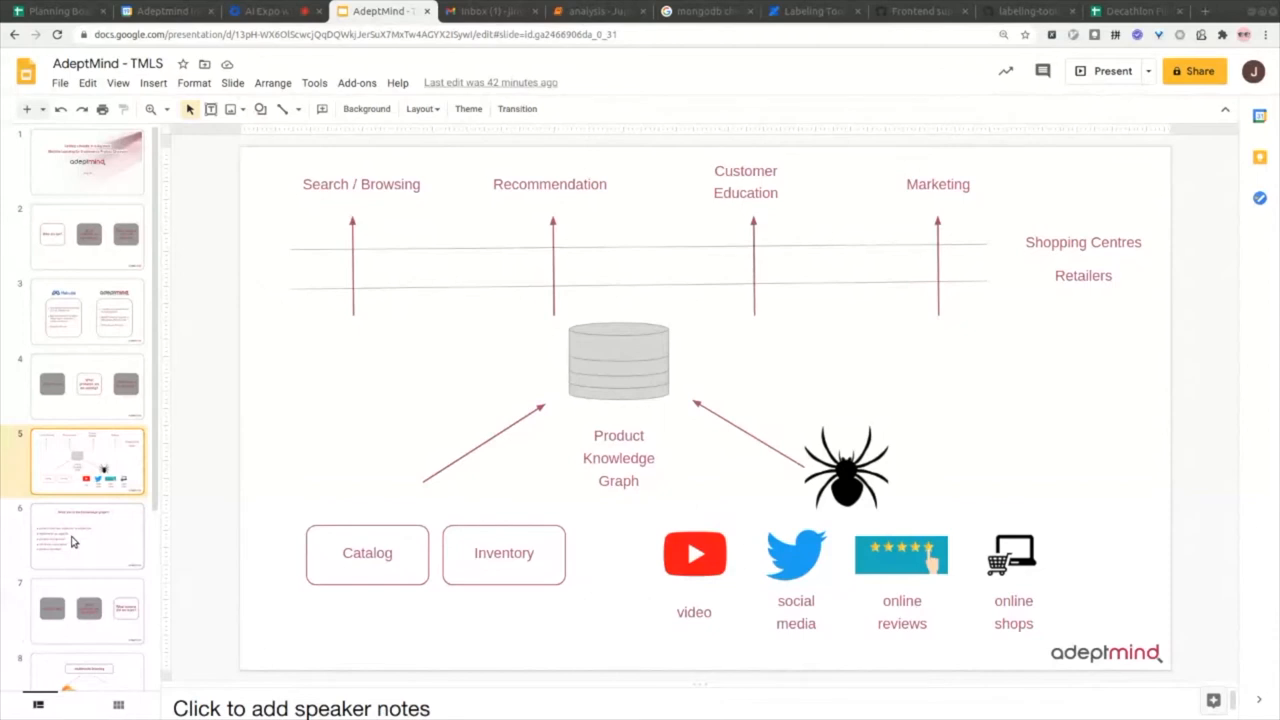
Show slide 6 on knowledge graph contents, then move to slide 8 on multimodal learning.
left_click(87, 535)
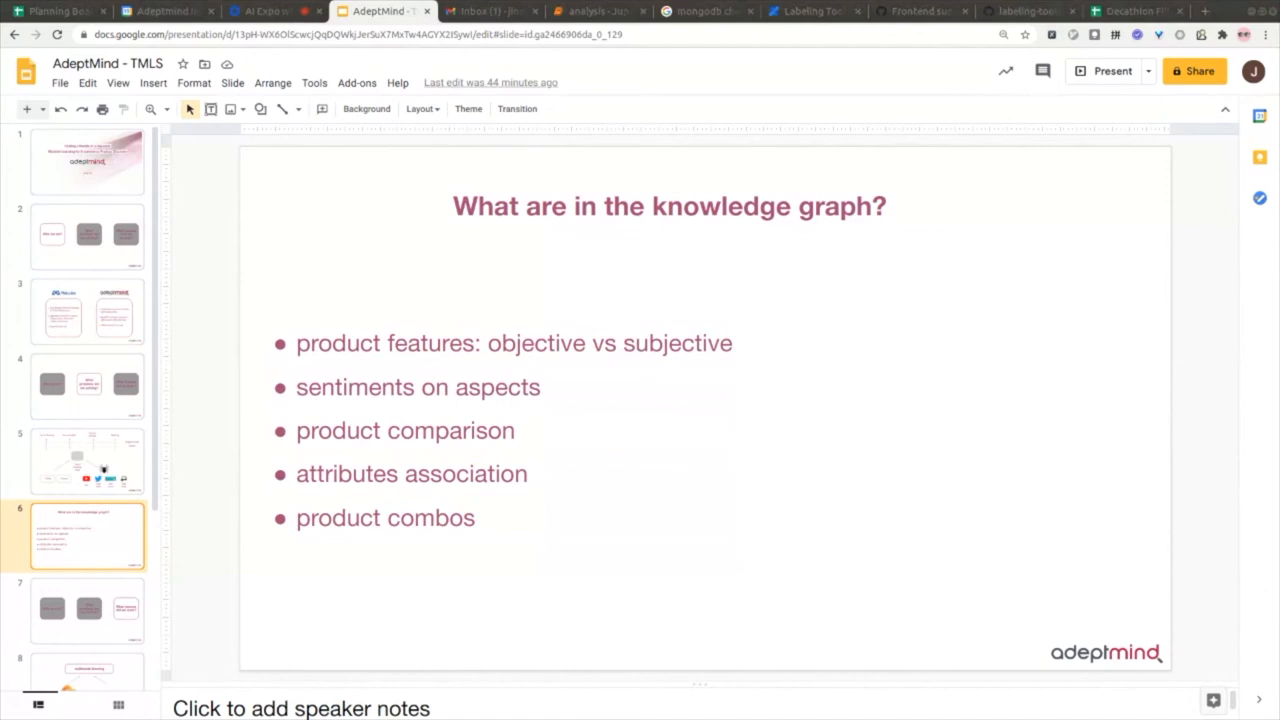
left_click(87, 637)
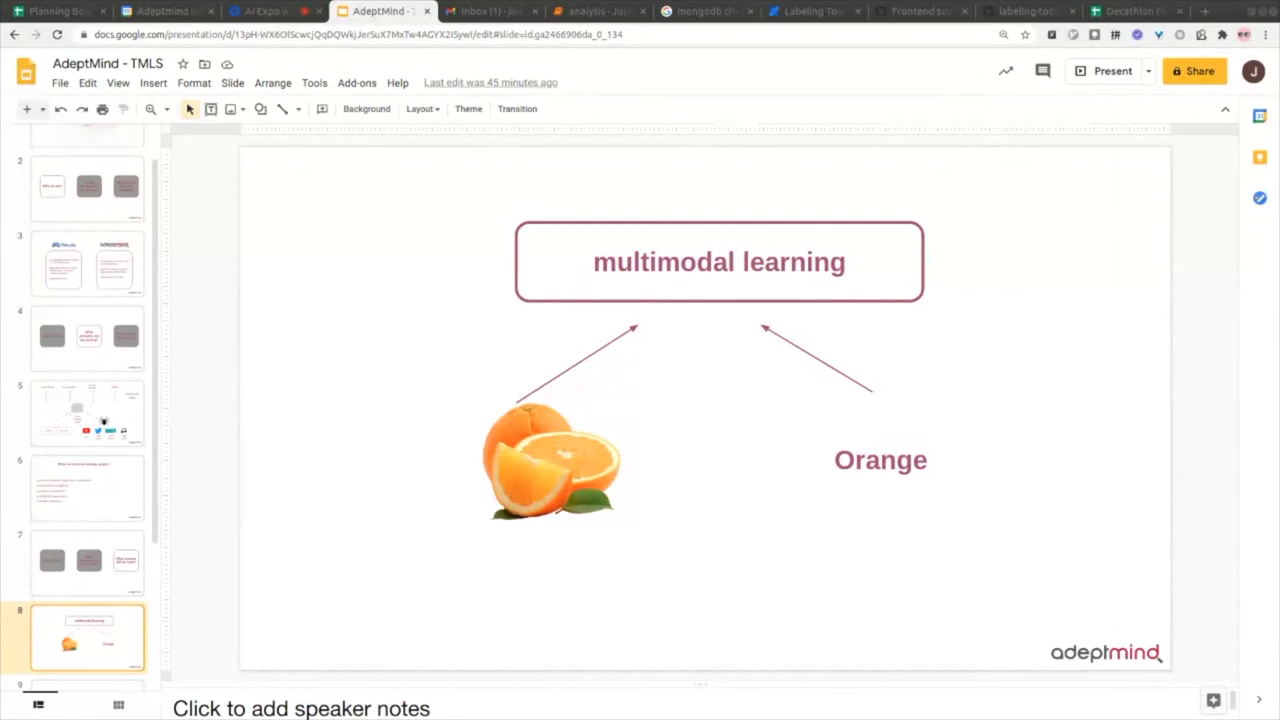
Display slide 9, the Software Engineering to Machine Learning funnel diagram.
left_click(87, 605)
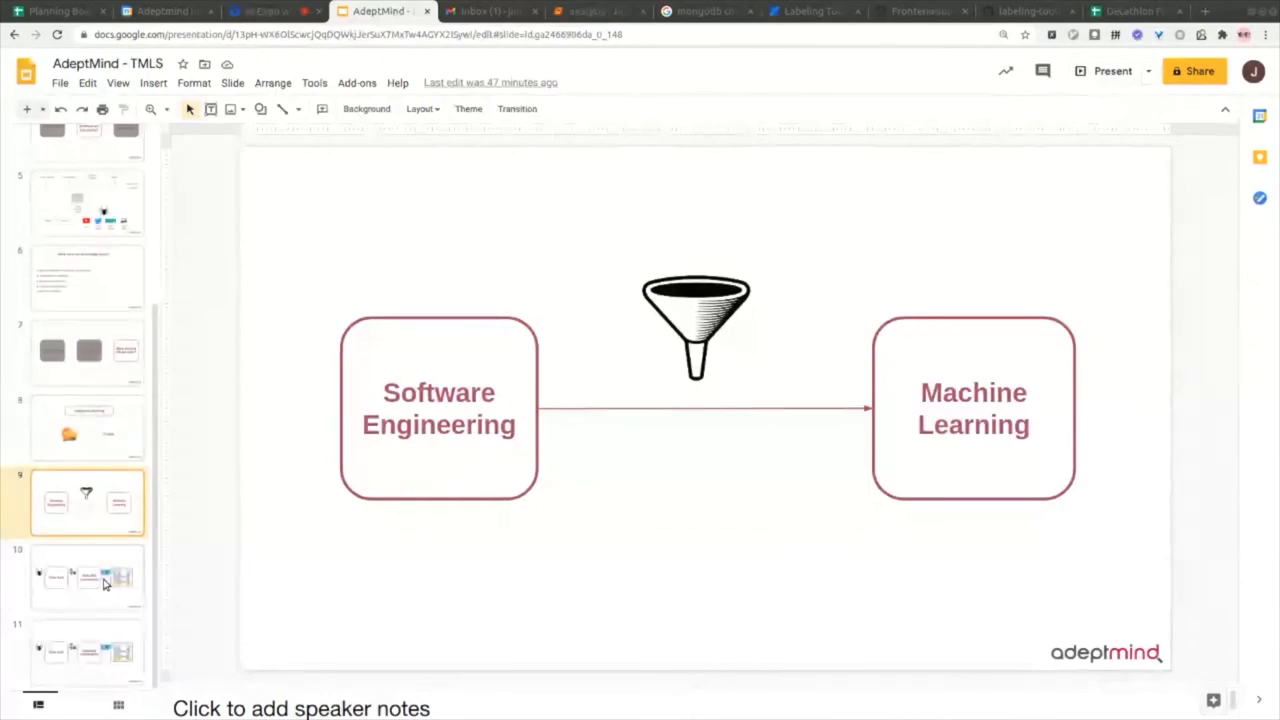
Advance to the Raw Data to Data with Annotations pipeline slide.
left_click(87, 576)
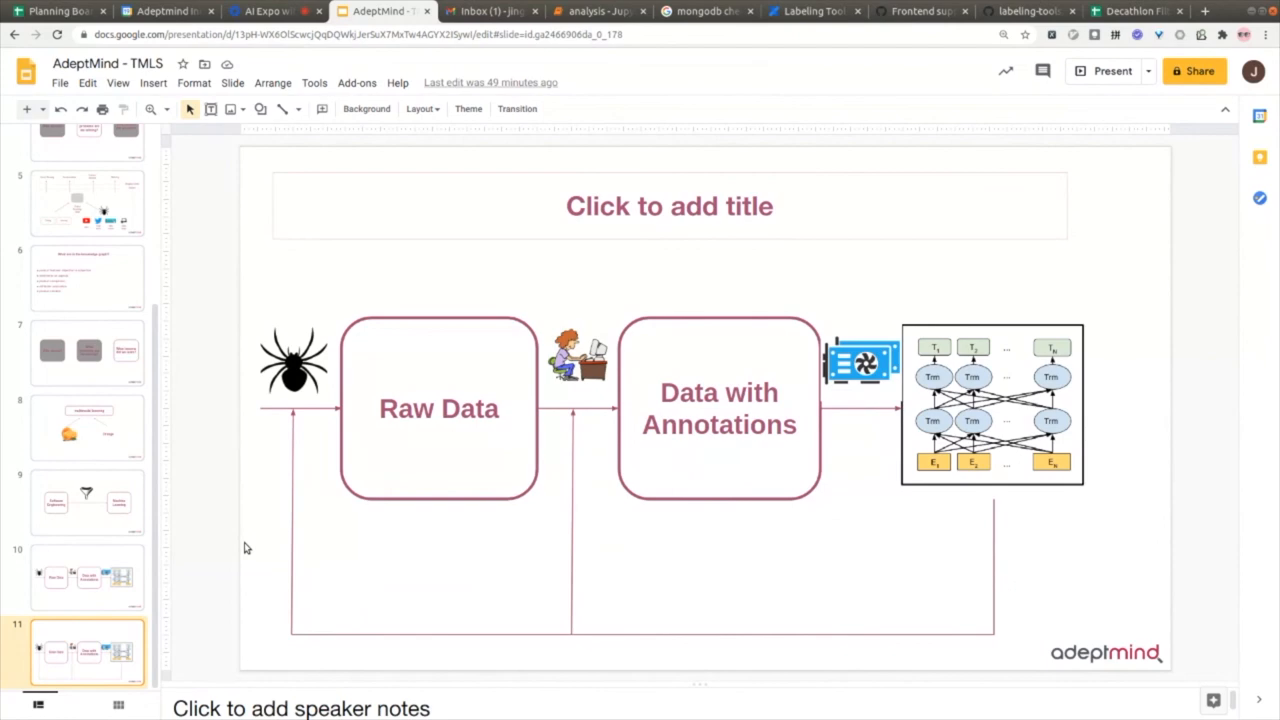
mouse_move(240, 345)
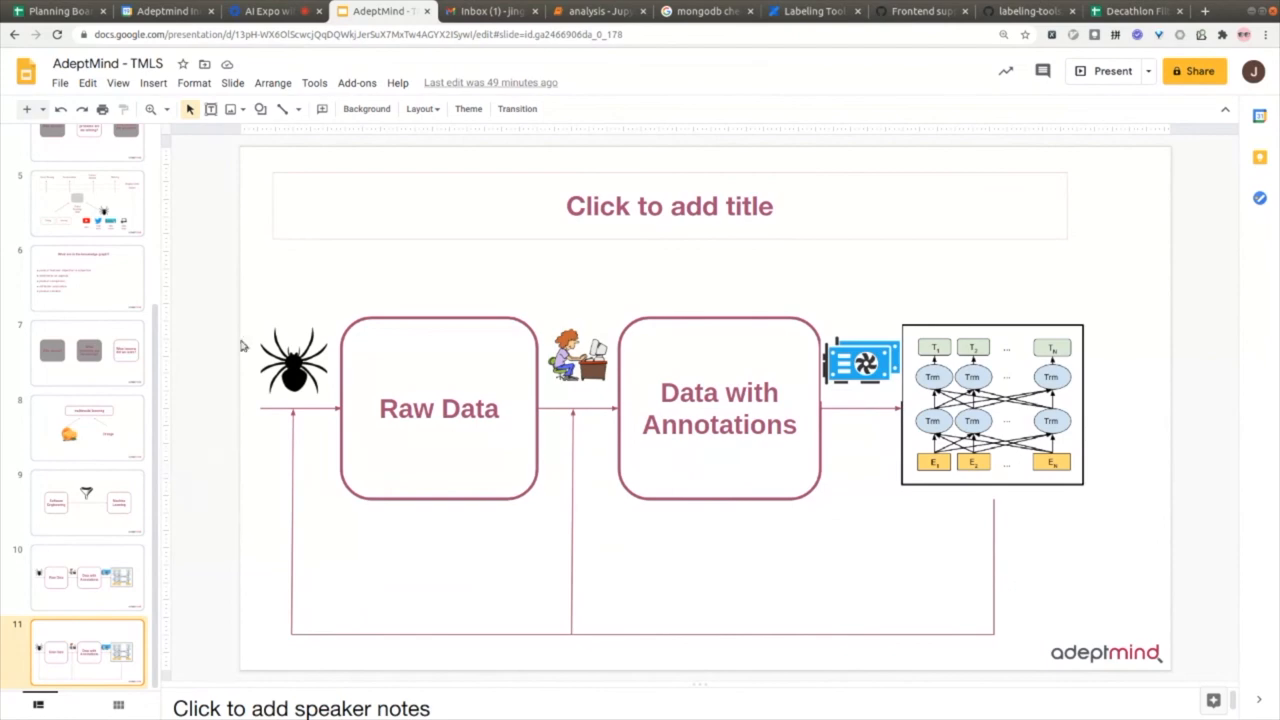
mouse_move(270, 27)
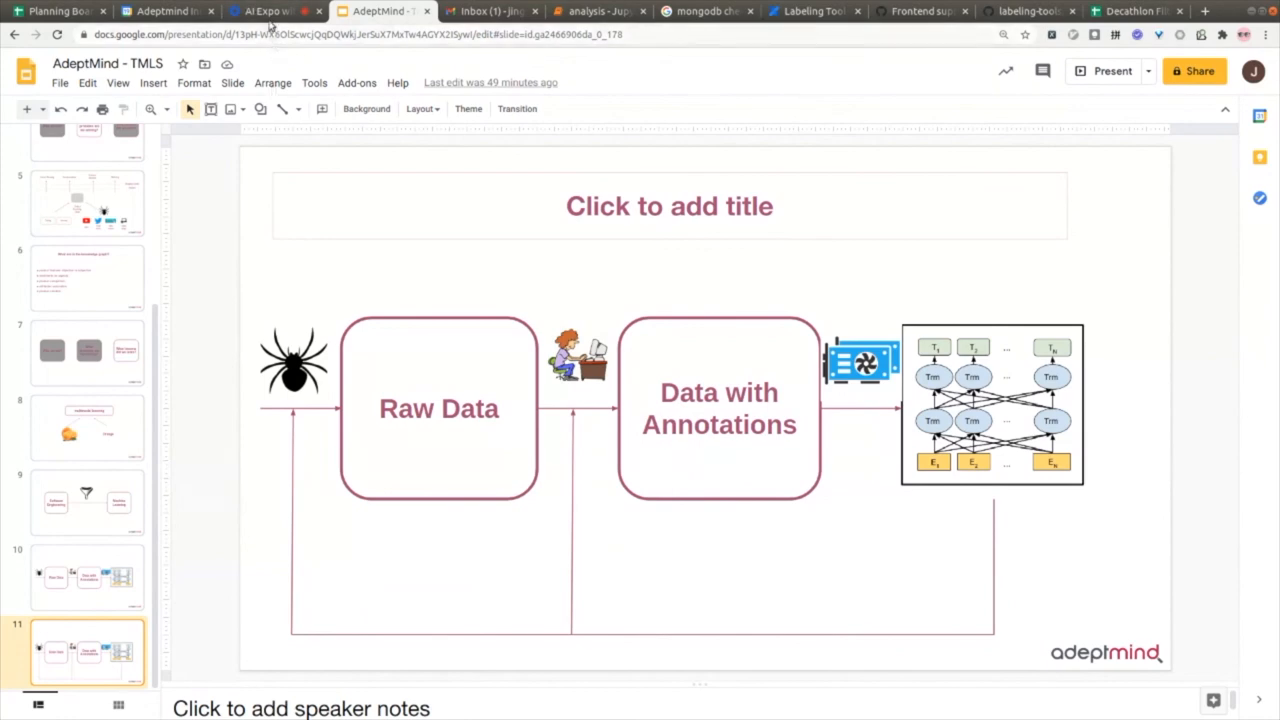